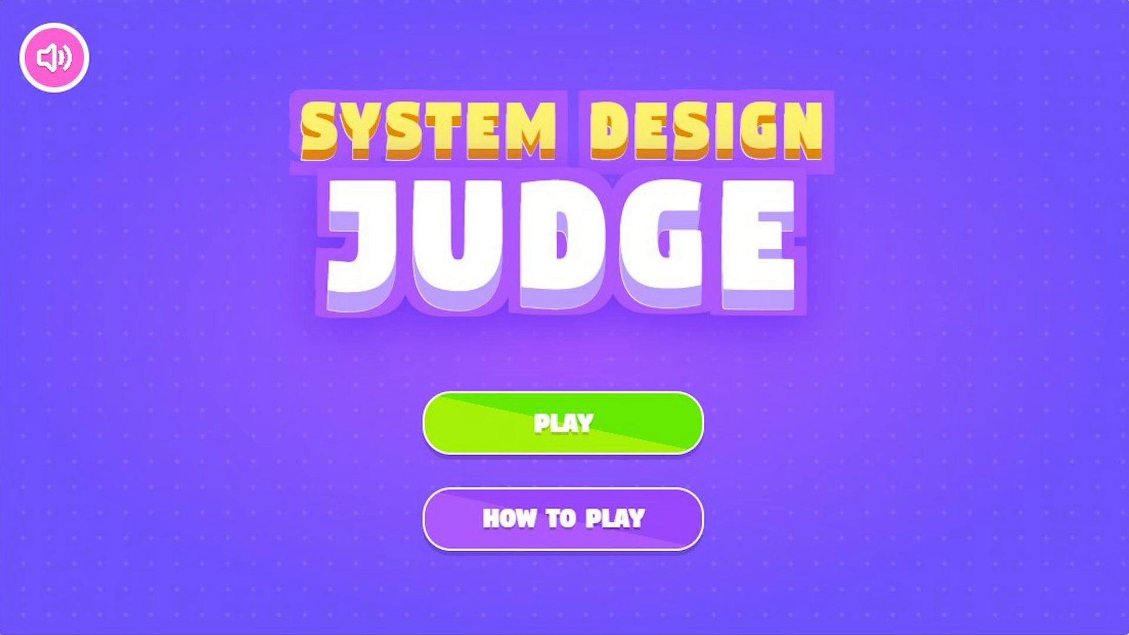
- Start a new round from the title screen, loading the chess game architecture diagram with three empty slots
left_click(563, 422)
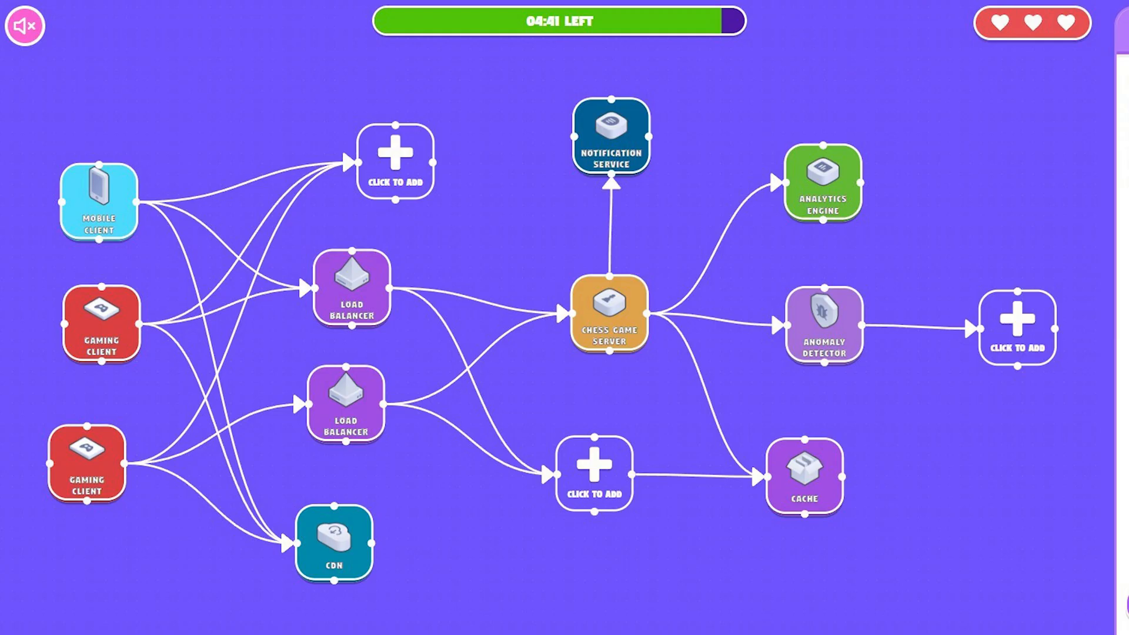